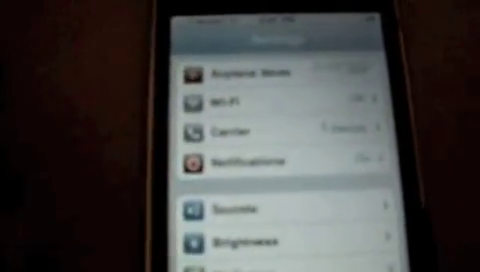
scroll("down", 3)
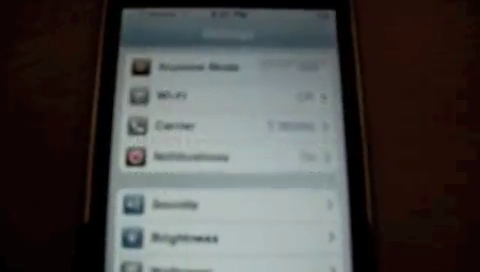
scroll("down", 3)
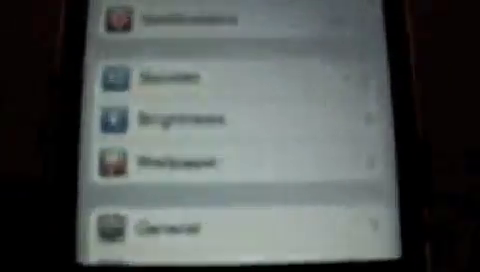
scroll("down", 3)
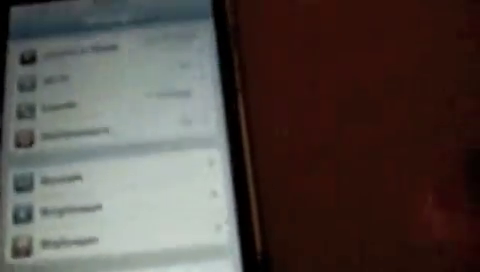
scroll("down", 3)
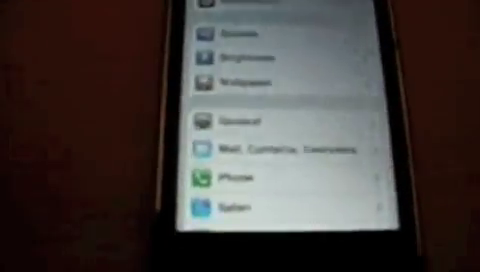